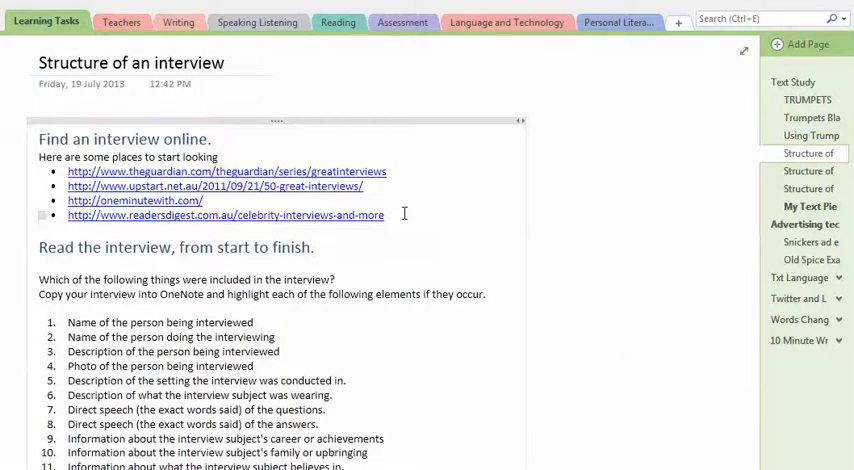
pyautogui.scroll(-3)
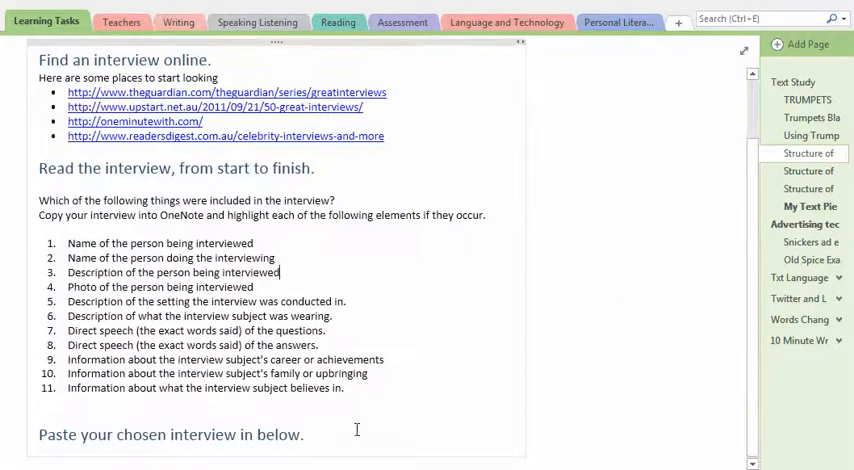